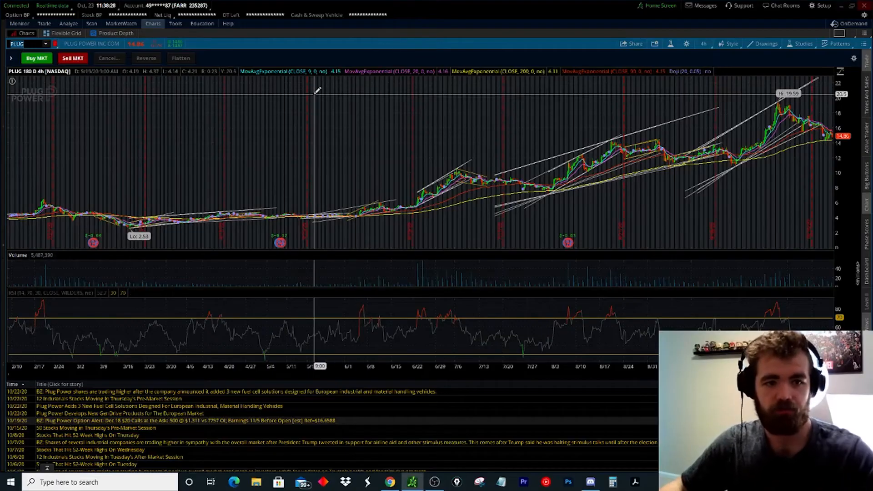
mouse_move(66, 132)
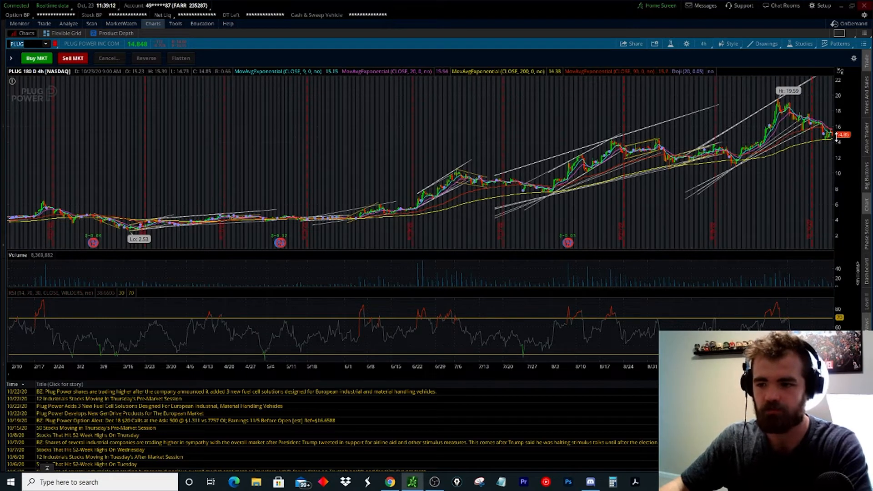
mouse_move(455, 211)
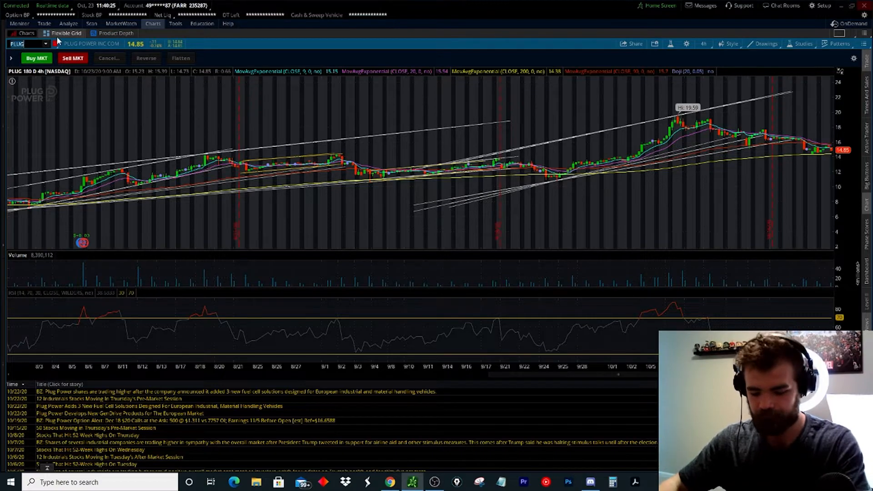
type("J")
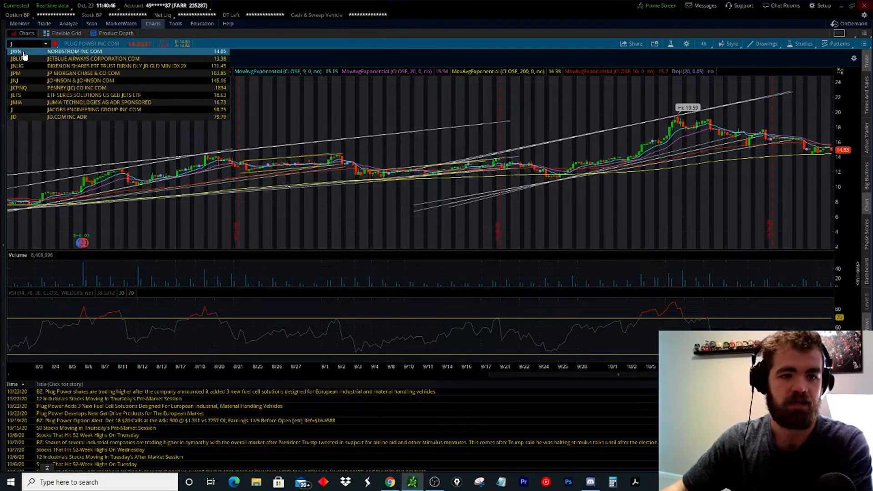
left_click(15, 52)
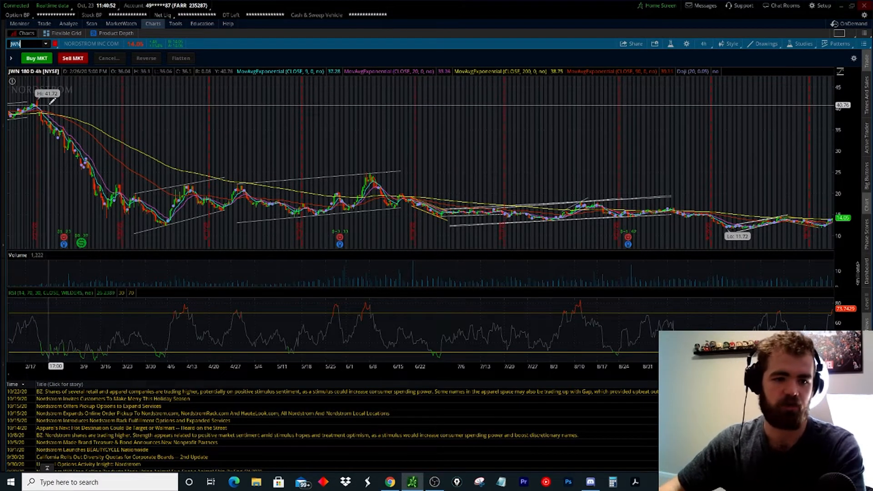
mouse_move(153, 203)
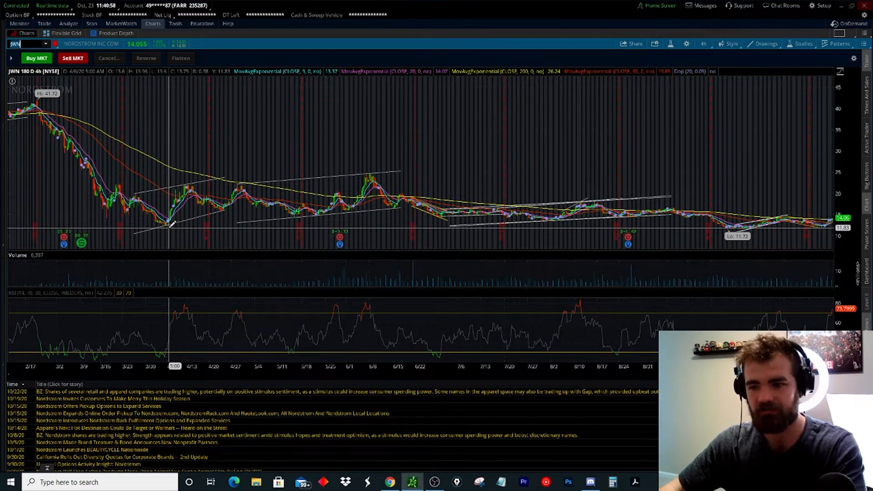
mouse_move(582, 186)
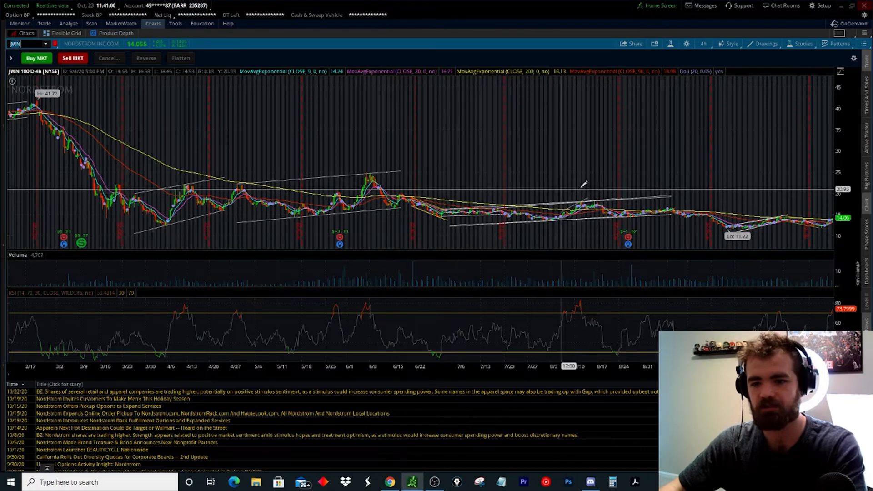
mouse_move(484, 157)
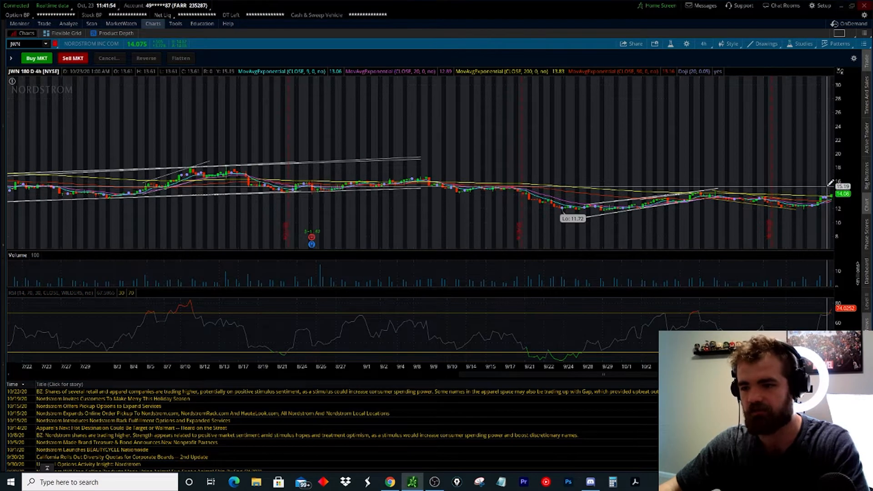
mouse_move(233, 167)
type("CLDR")
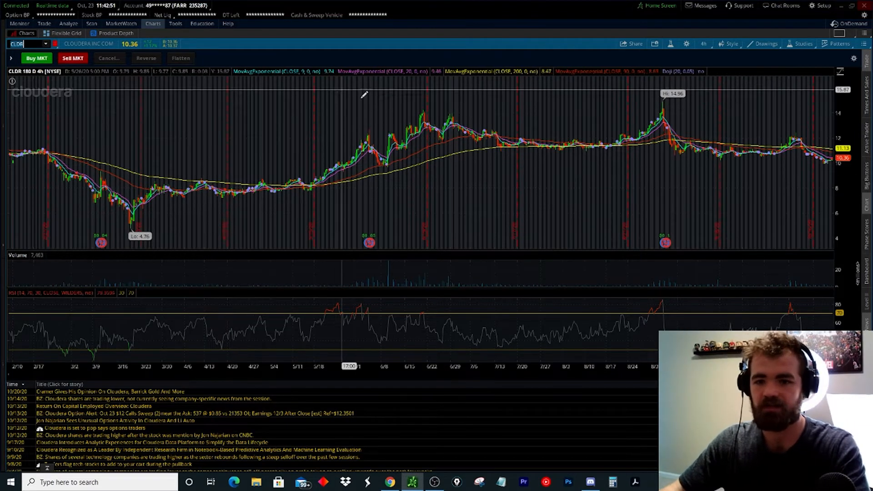
mouse_move(546, 160)
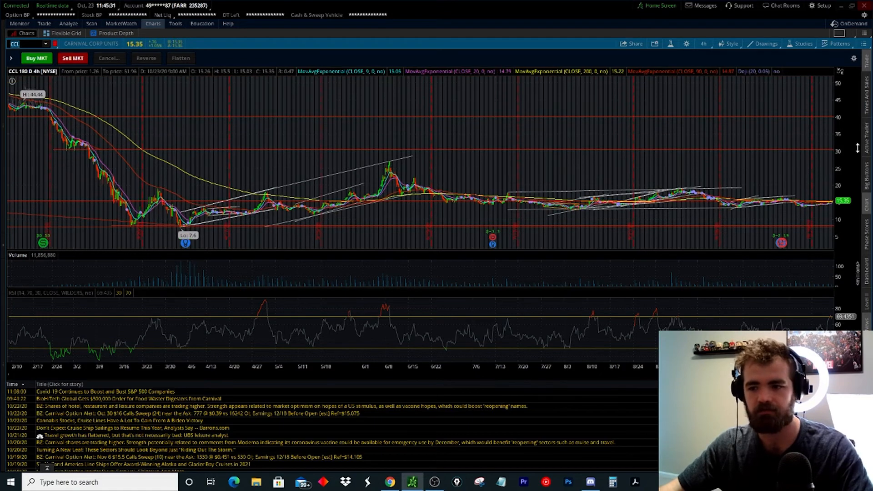
mouse_move(866, 139)
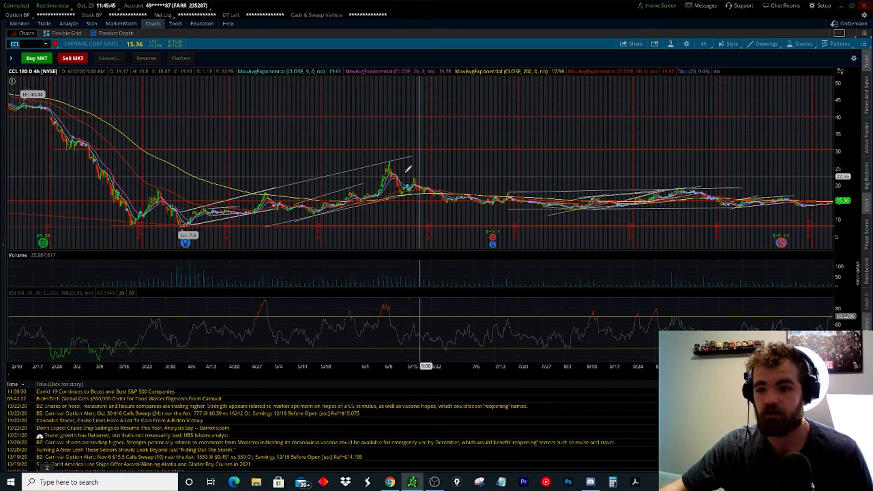
mouse_move(87, 106)
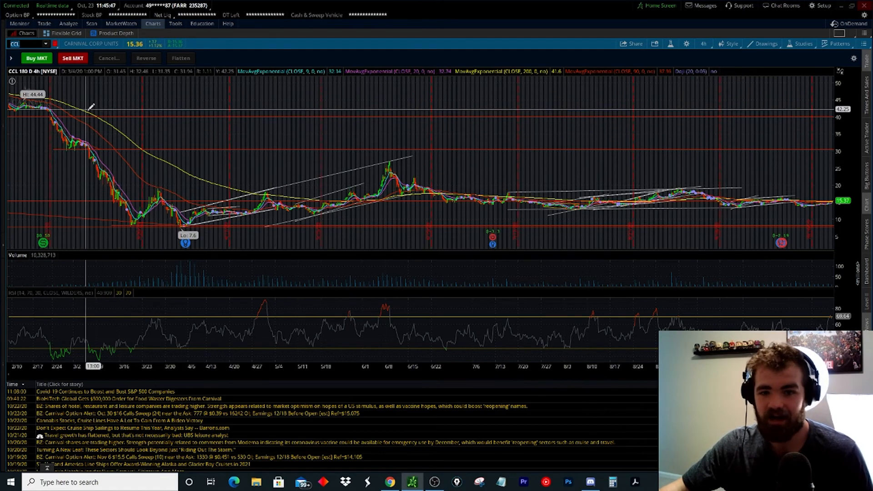